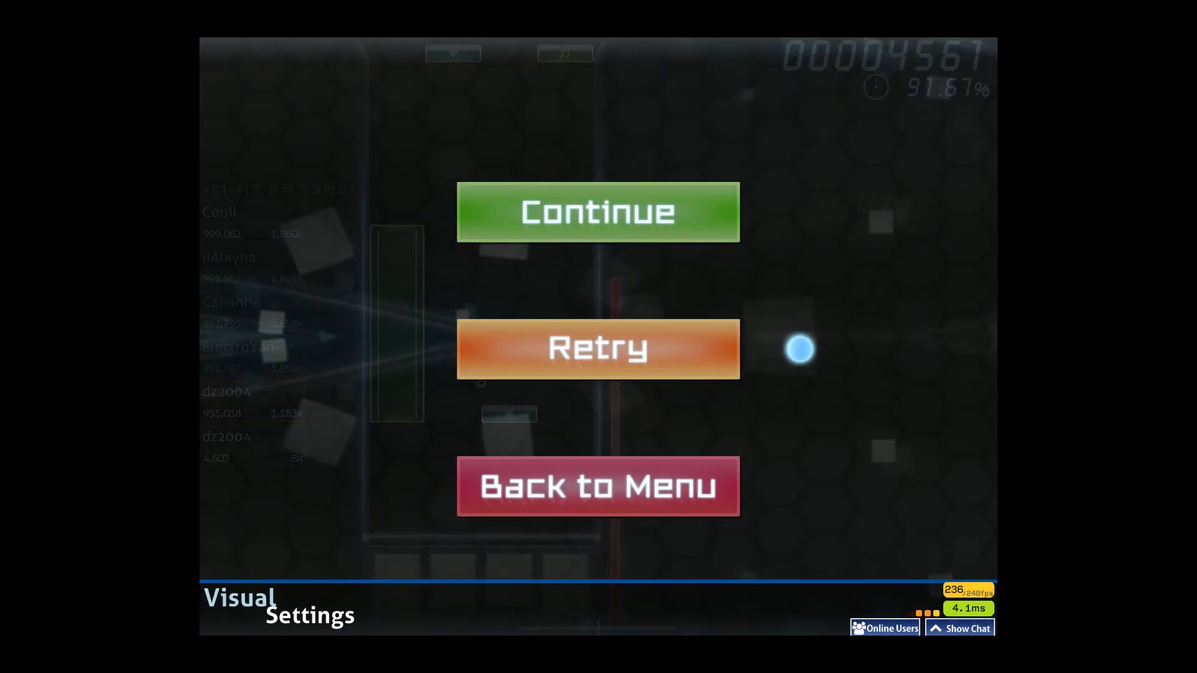
Retry the paused osu!mania map so play restarts at zero score on the four-key playfield.
{"action": "left_click", "coordinate": [597, 349]}
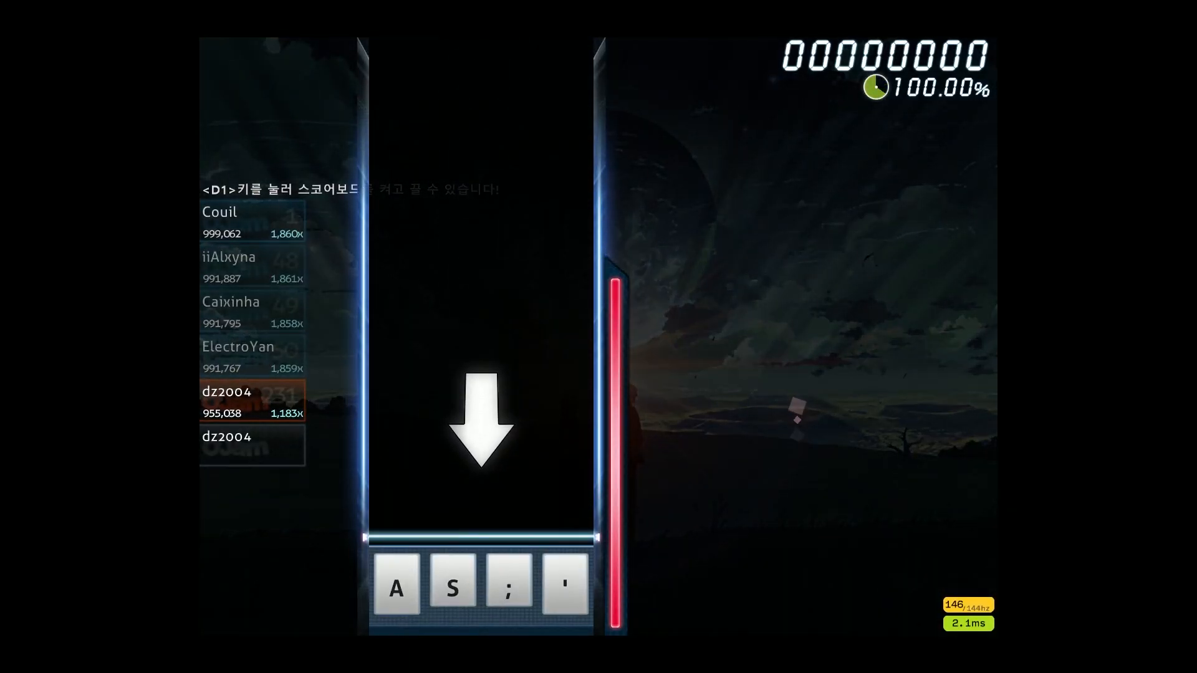